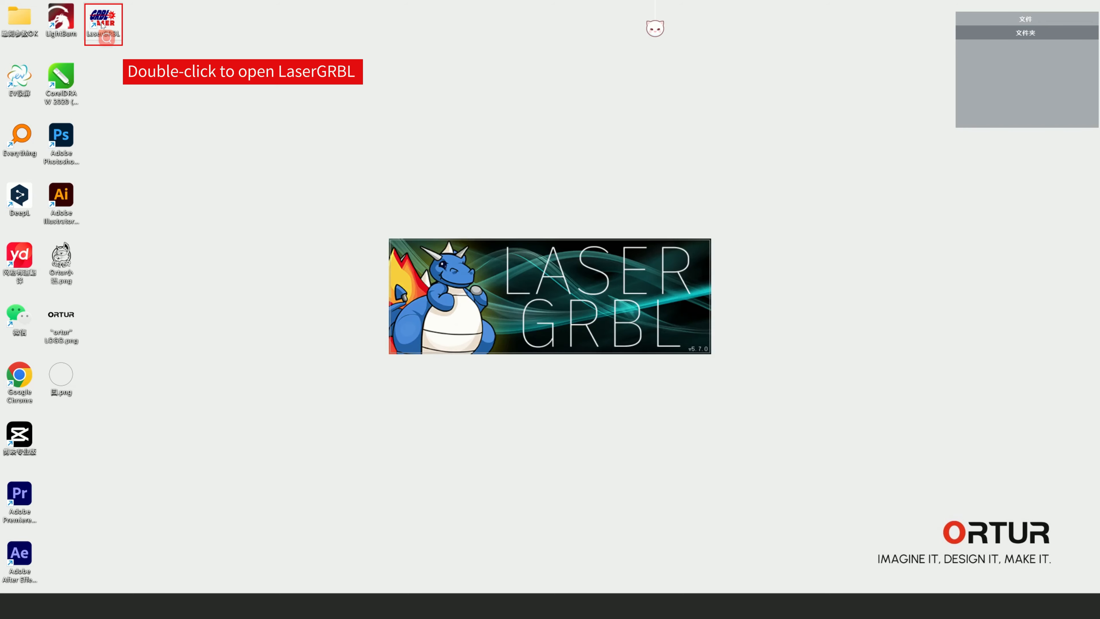
Step: Launch LaserGRBL from the desktop and connect it to the laser engraver
double_click(104, 19)
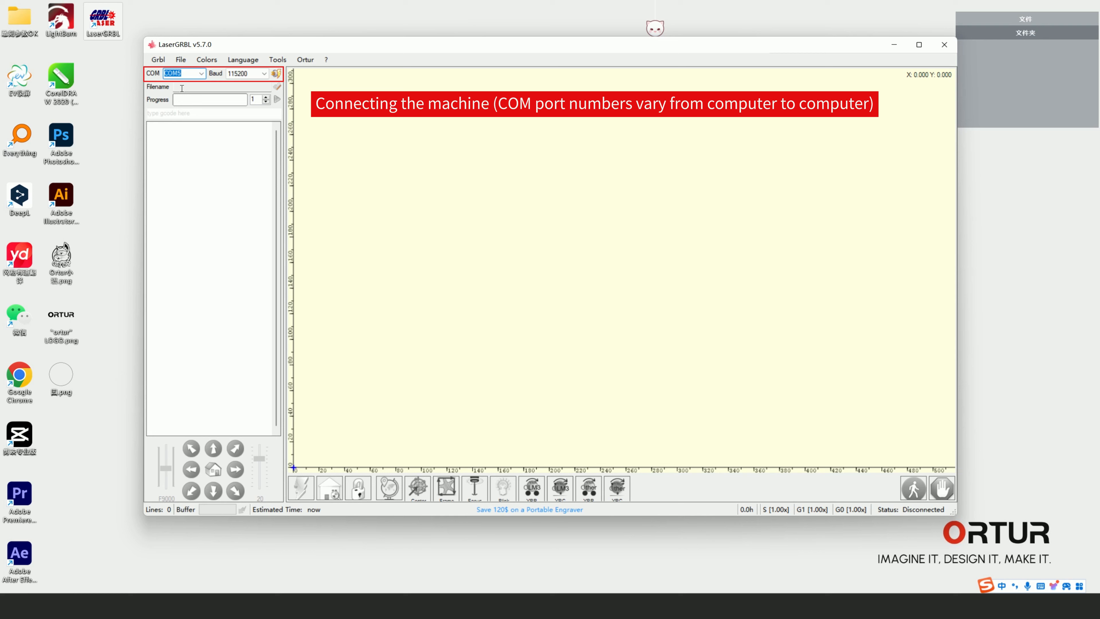
left_click(276, 74)
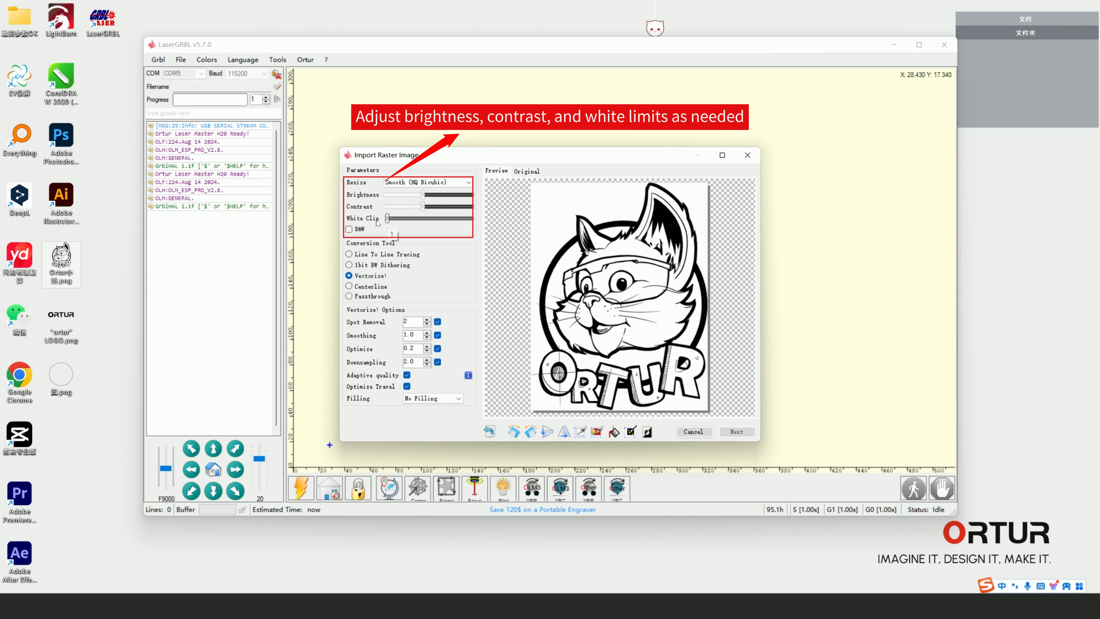
Step: Choose line-to-line tracing for the cat logo, rotating it and turning it back upright
left_click(349, 254)
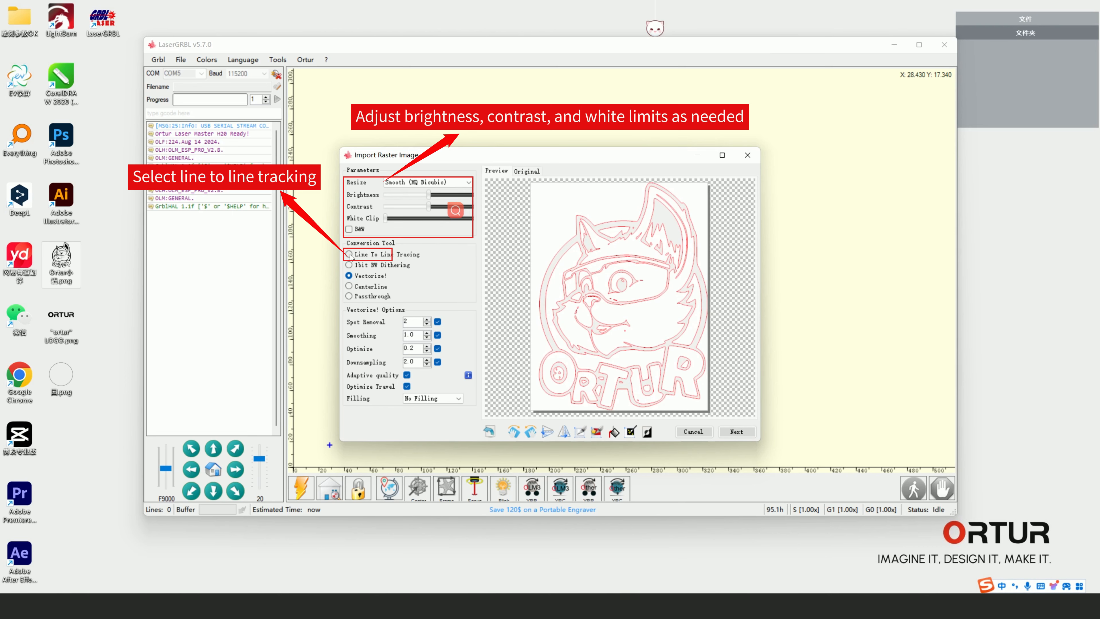
mouse_move(350, 254)
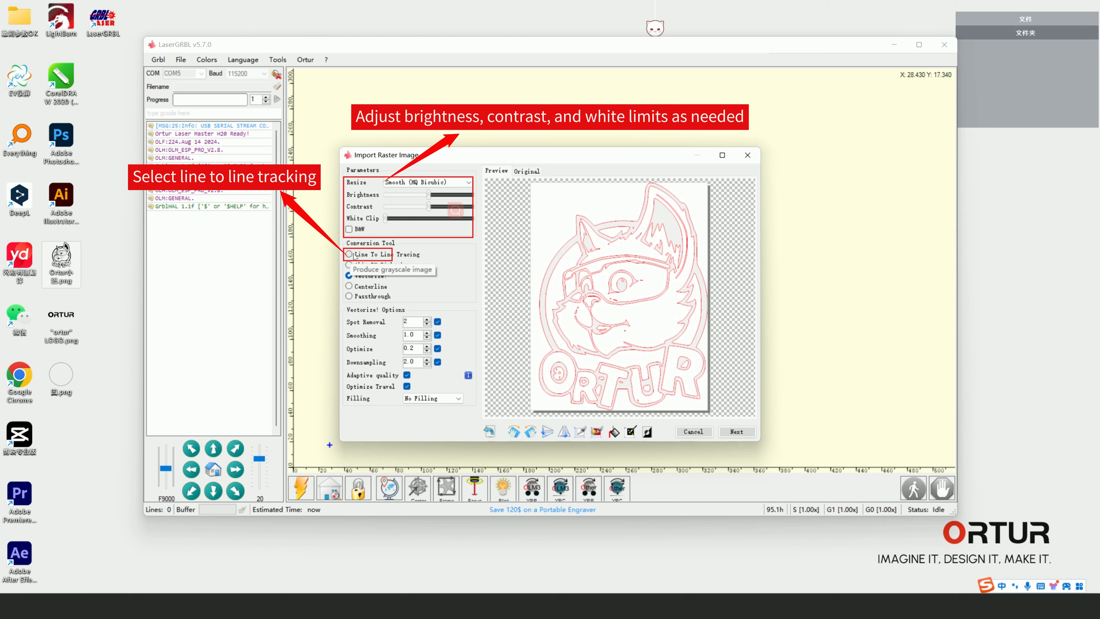
left_click(349, 254)
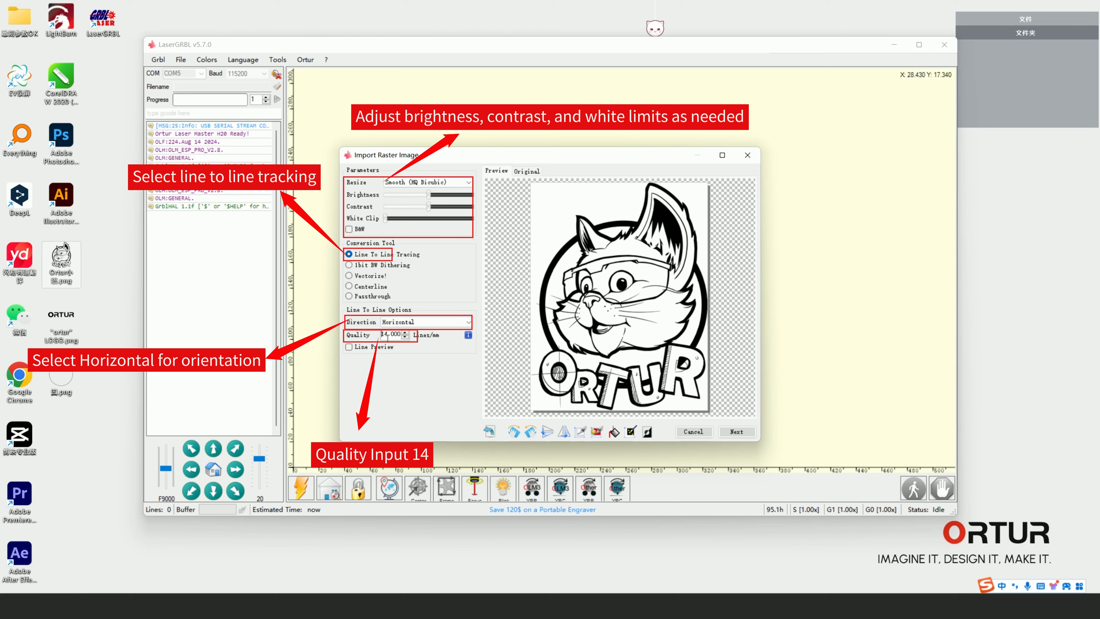
left_click(528, 431)
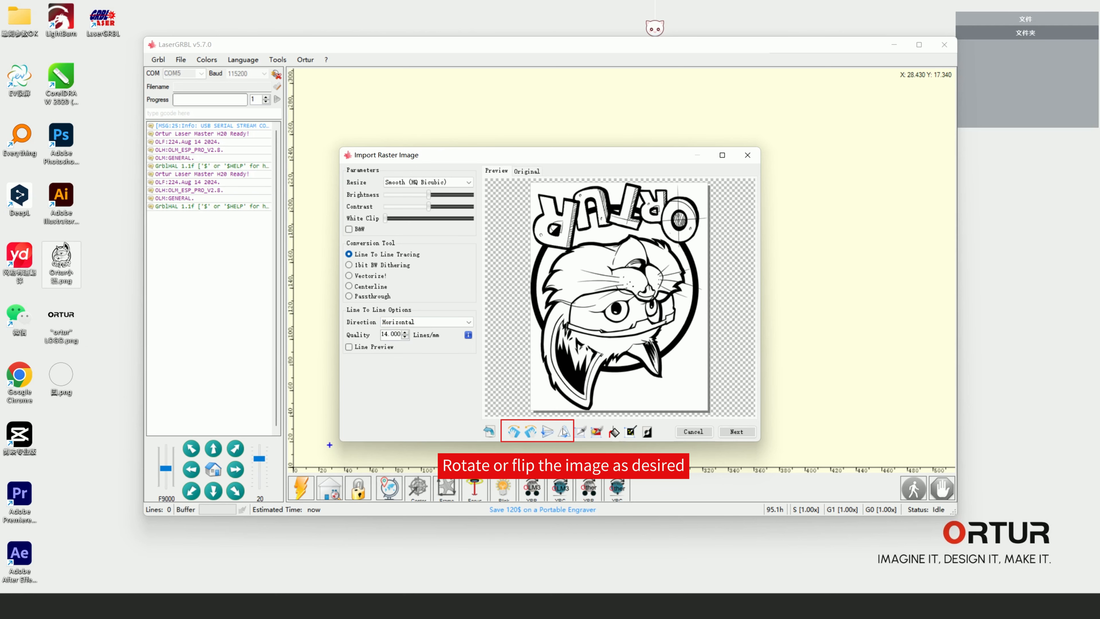
left_click(512, 431)
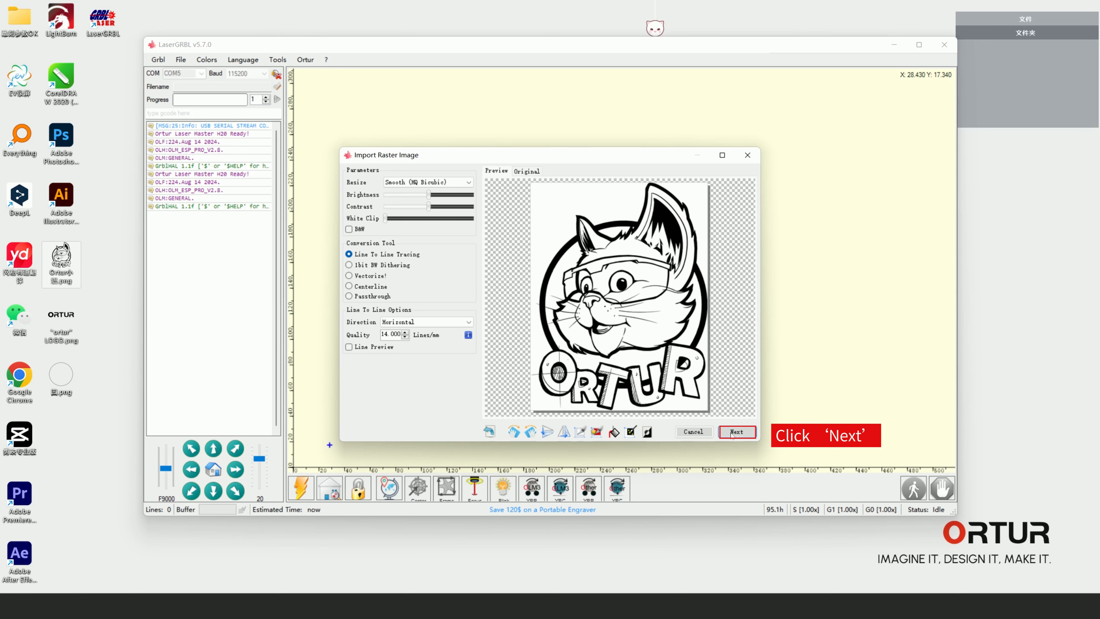
Step: Create the logo engraving job at 20000 mm/min with M4 dynamic power, S-MAX 1000, 40 × 51.5 mm
left_click(737, 432)
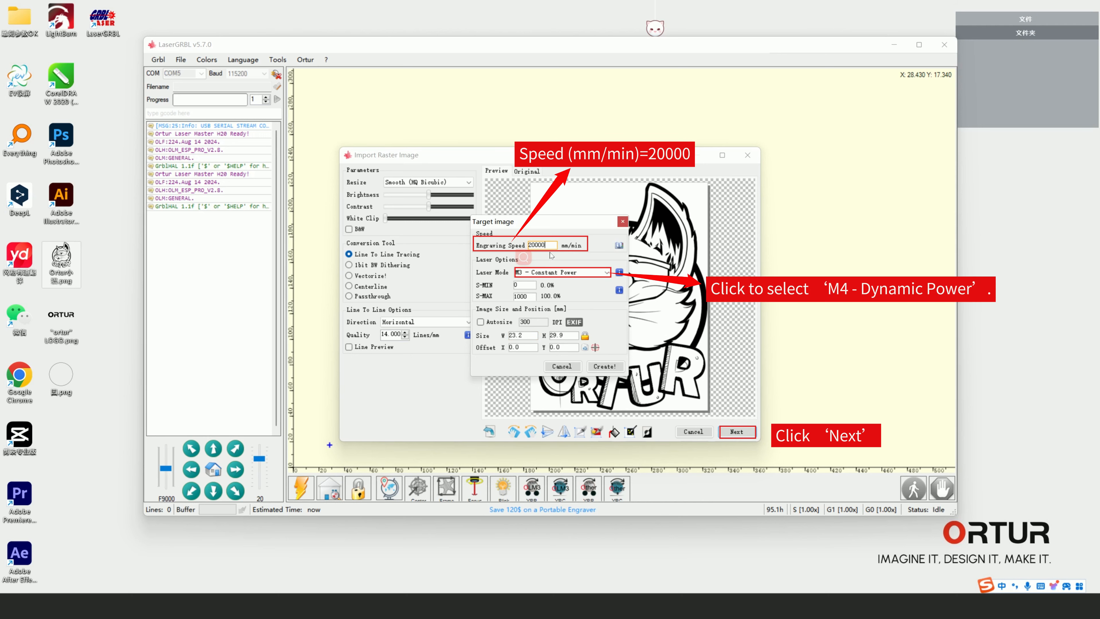
left_click(562, 272)
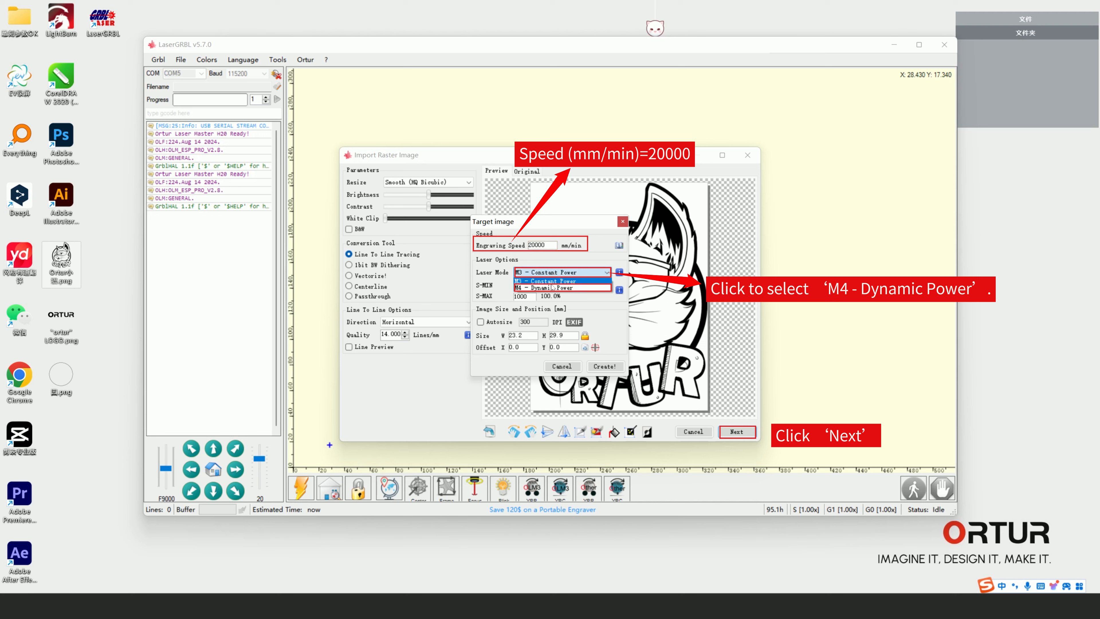
left_click(561, 288)
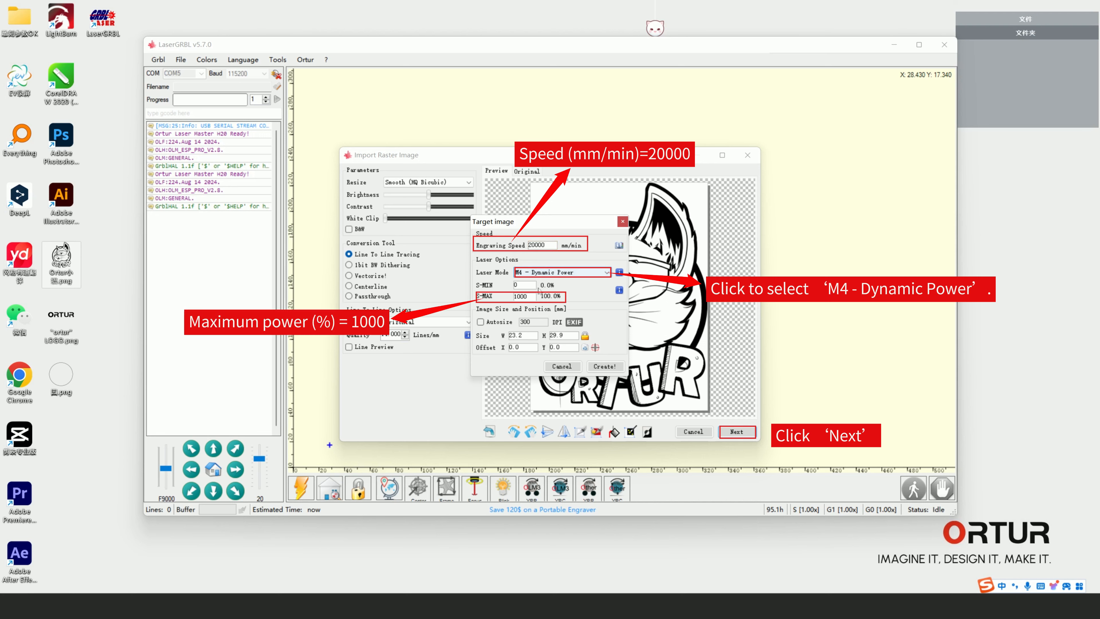
left_click(522, 296)
type("40")
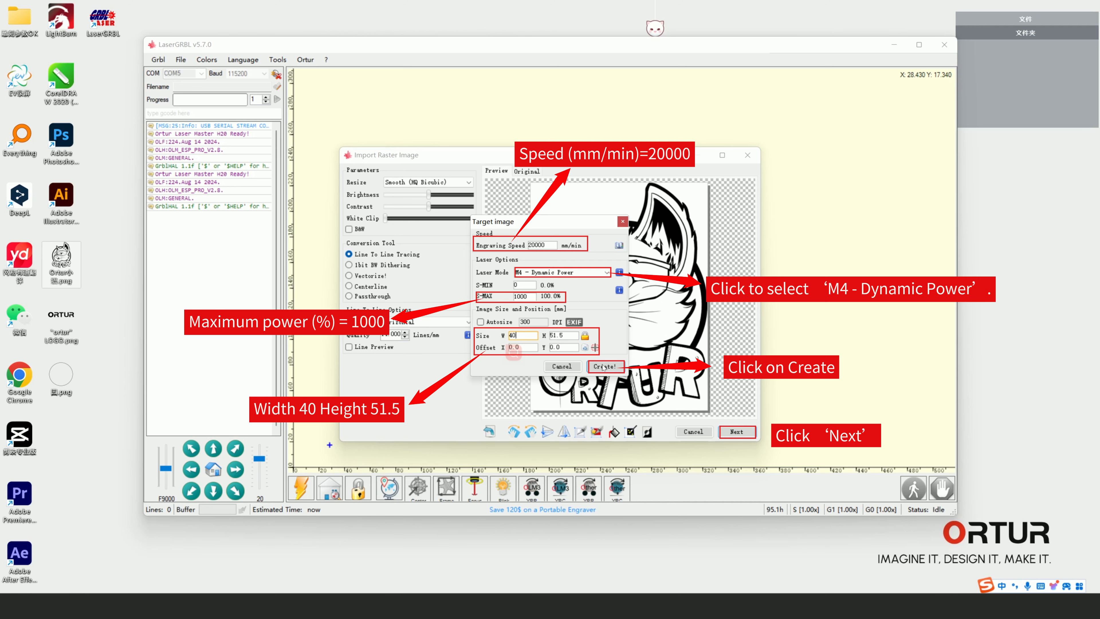
left_click(603, 366)
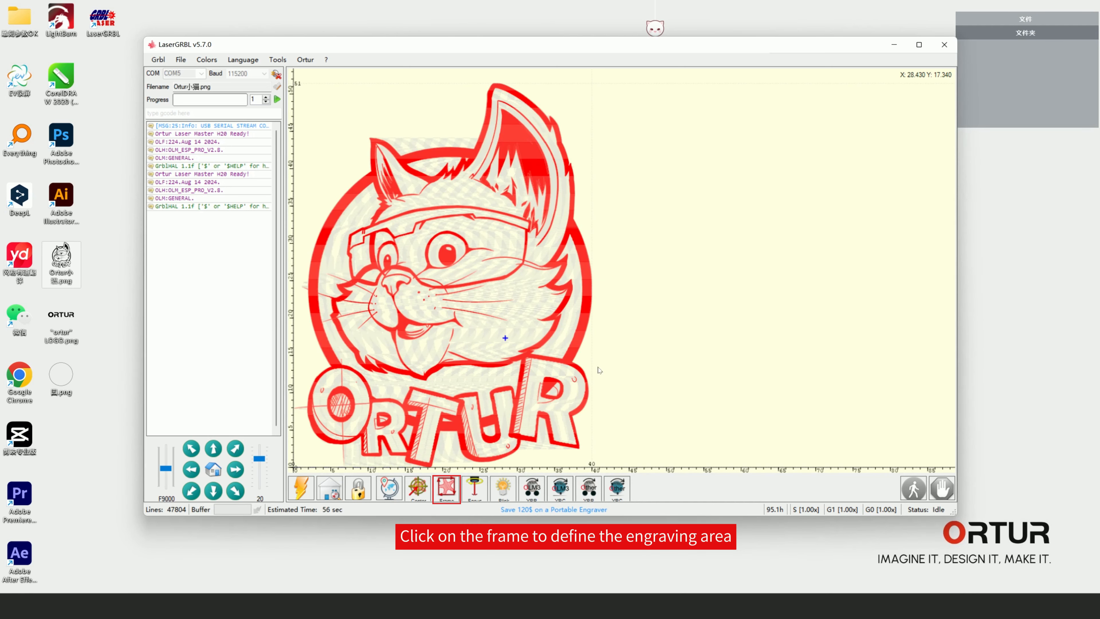
Step: Run a framing pass outlining the cat logo's engraving area on the machine
left_click(446, 487)
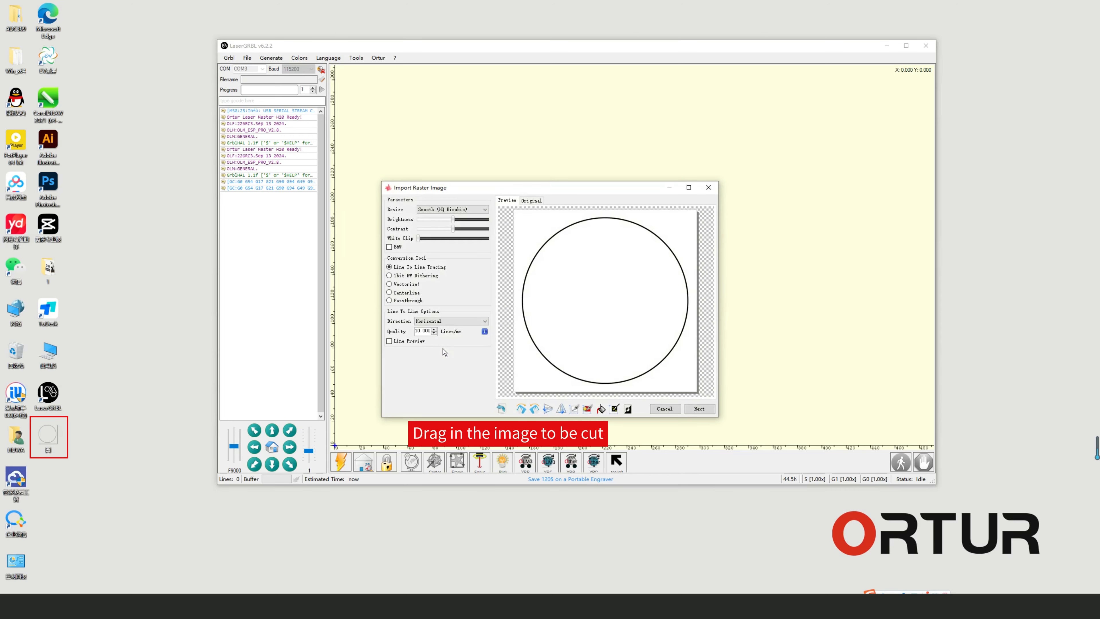
Step: Choose centerline conversion for the circle image and adjust its orientation
left_click(390, 292)
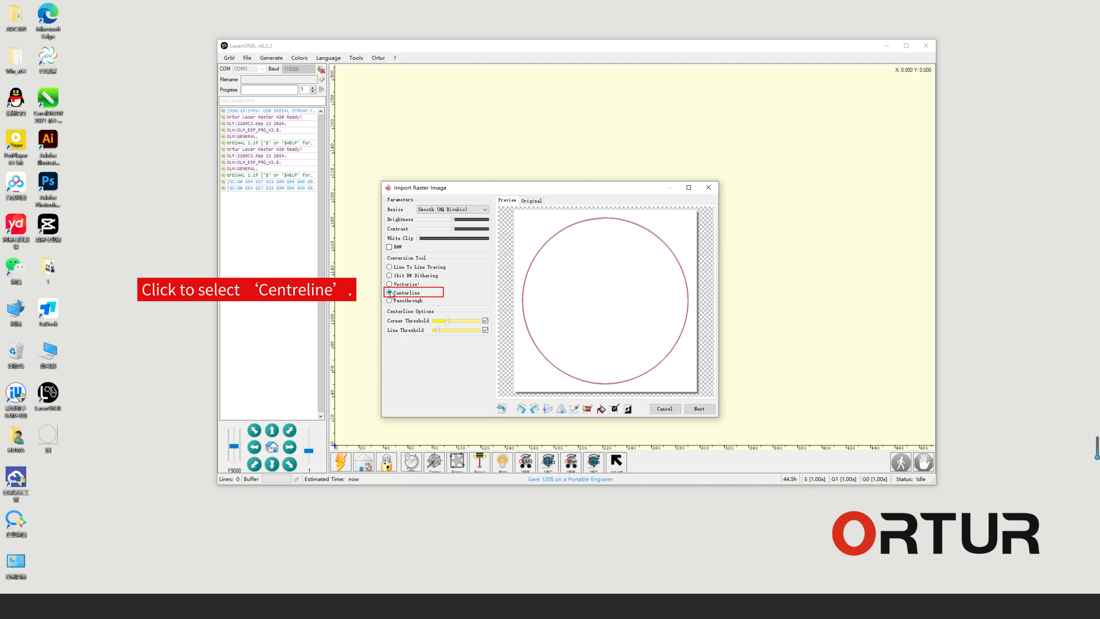
left_click(390, 292)
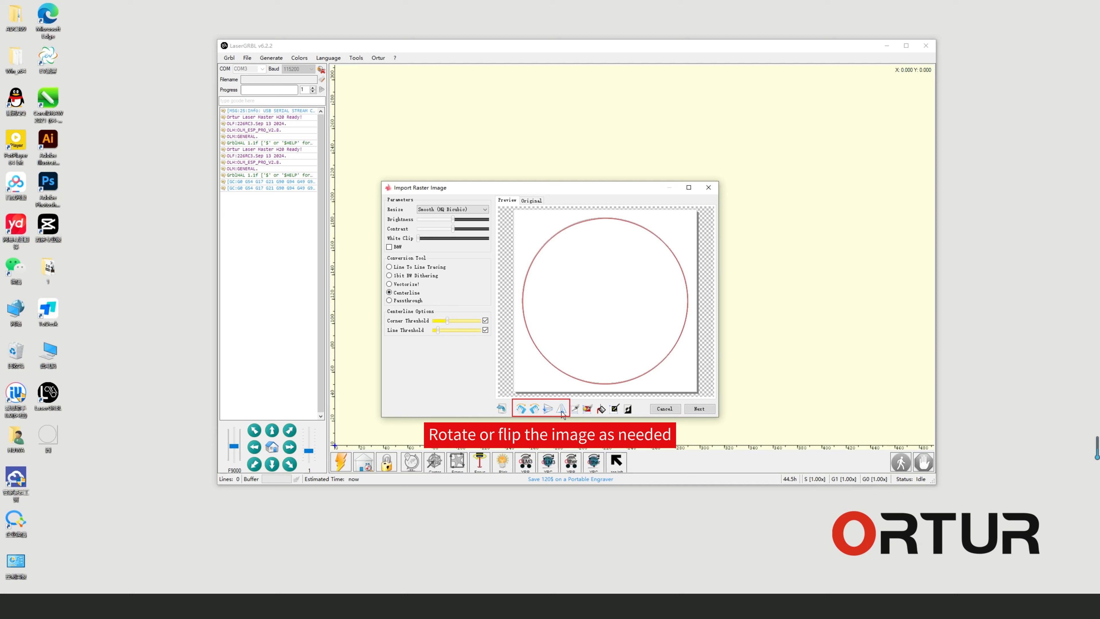
left_click(698, 408)
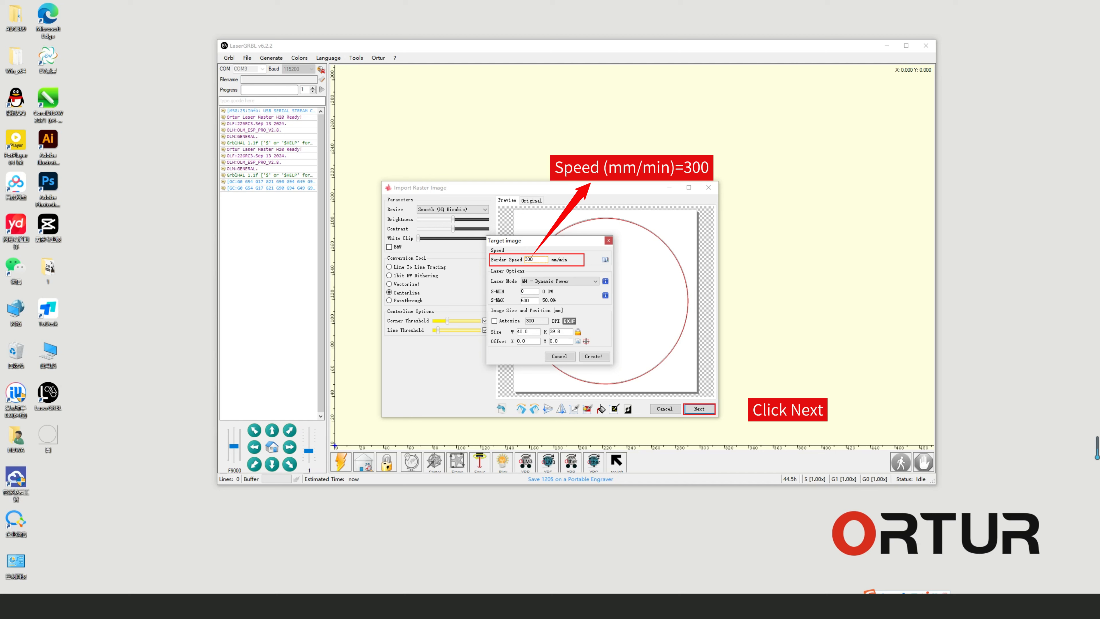
Step: Create the circle cutting job at 300 mm/min with M3 constant power, 30 × 29.9 mm
left_click(593, 281)
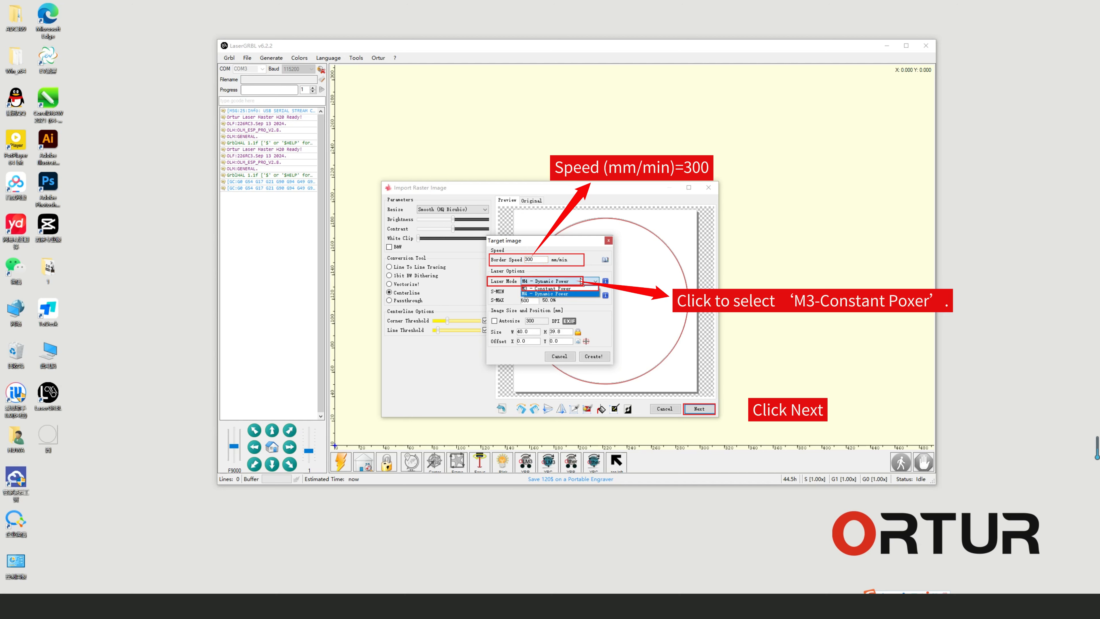
left_click(554, 288)
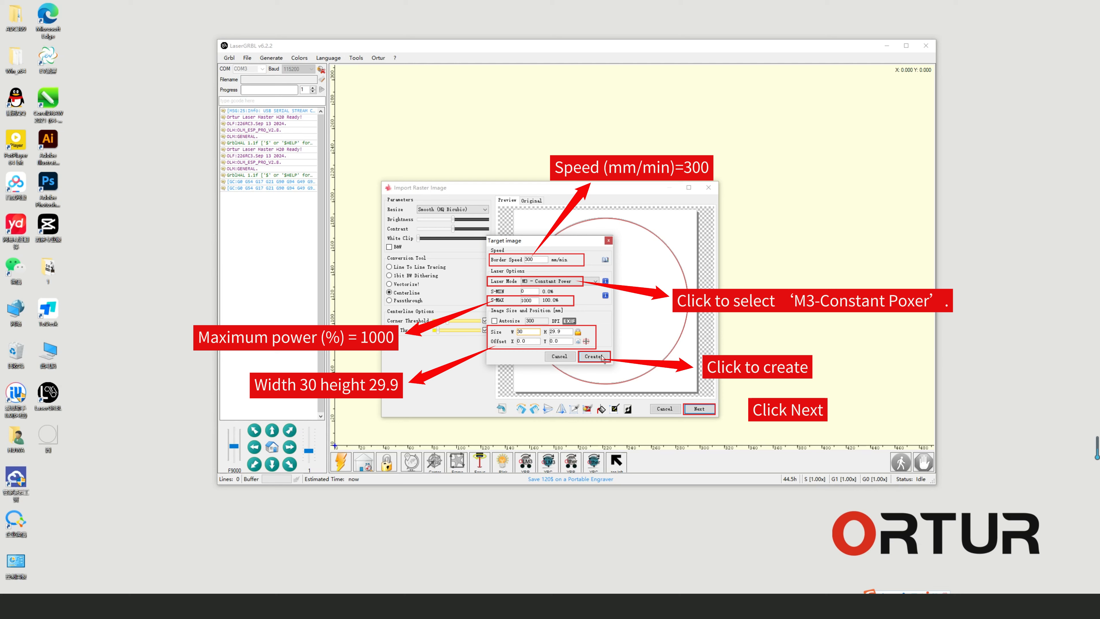
left_click(593, 357)
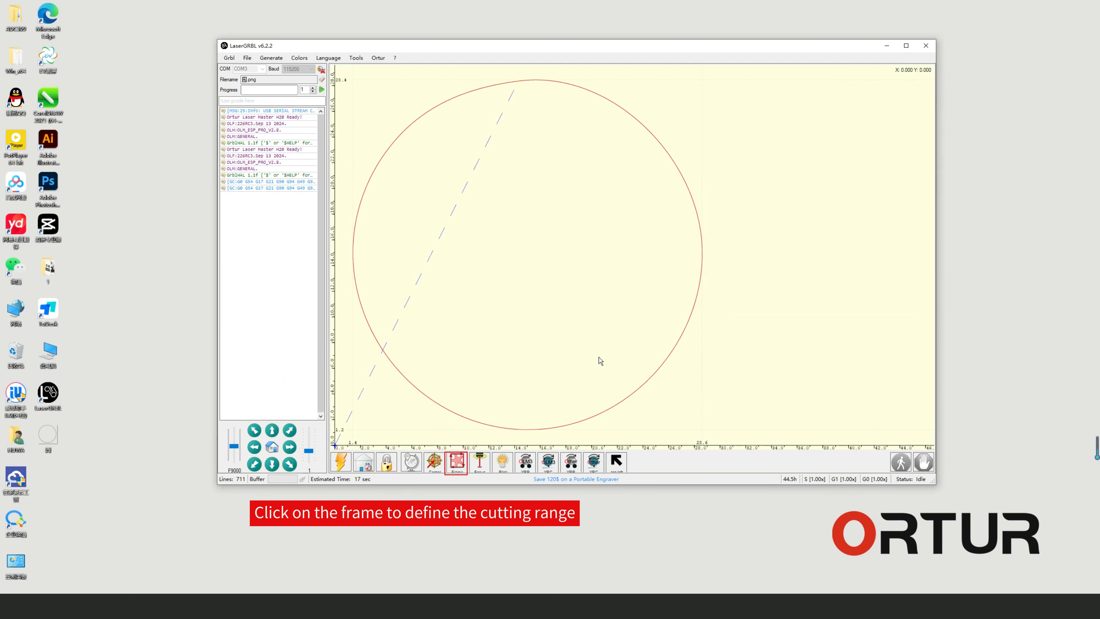
Step: Frame the circle's cutting range on the machine and start the cut
left_click(456, 460)
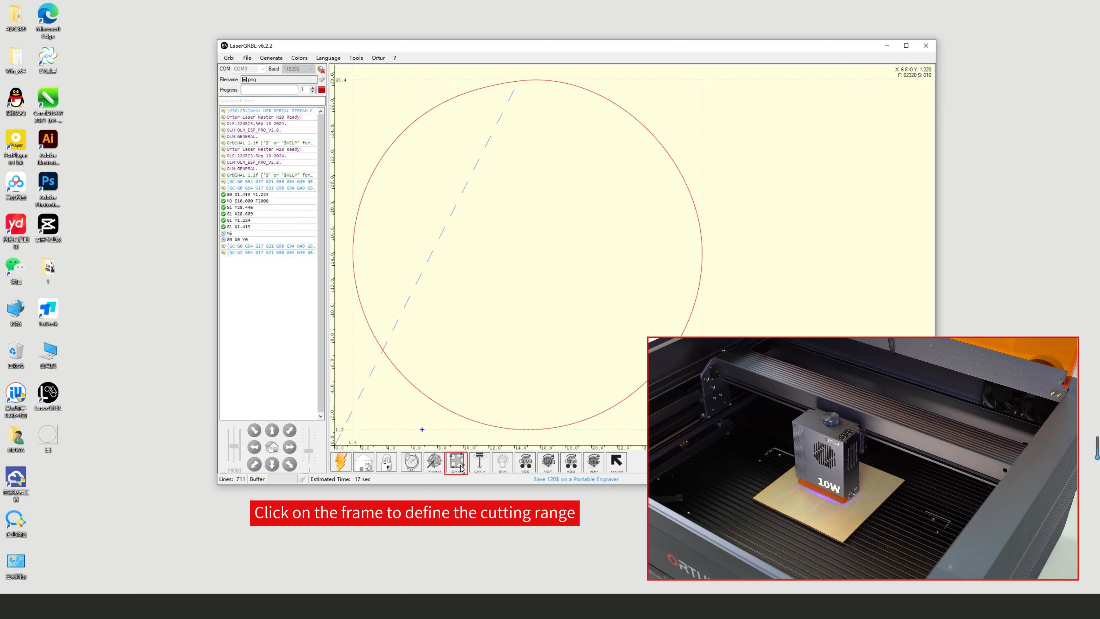
left_click(457, 461)
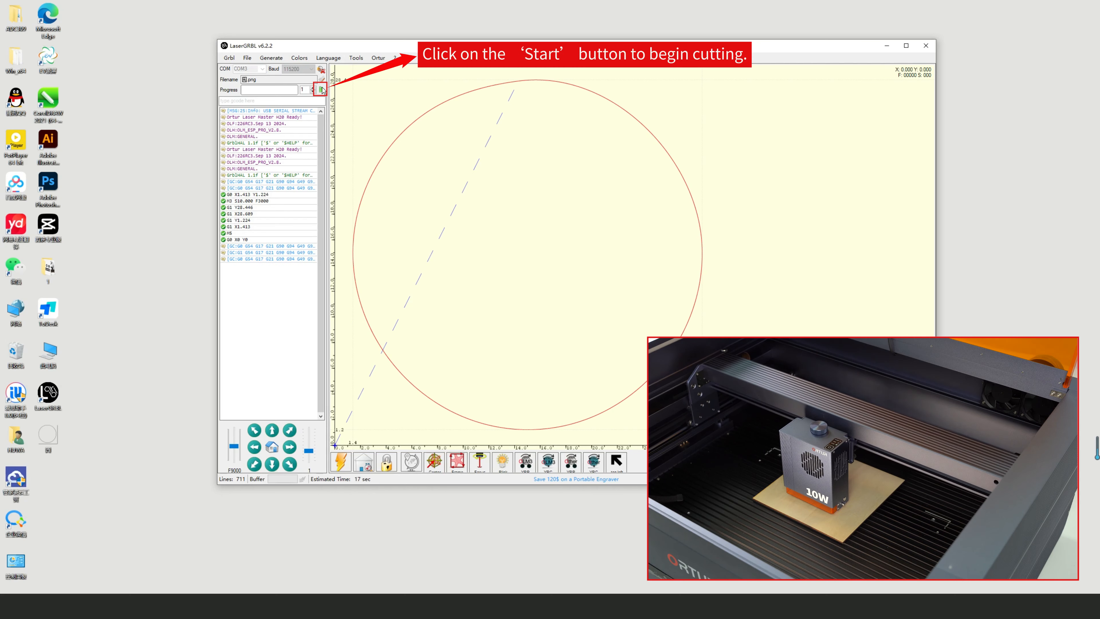